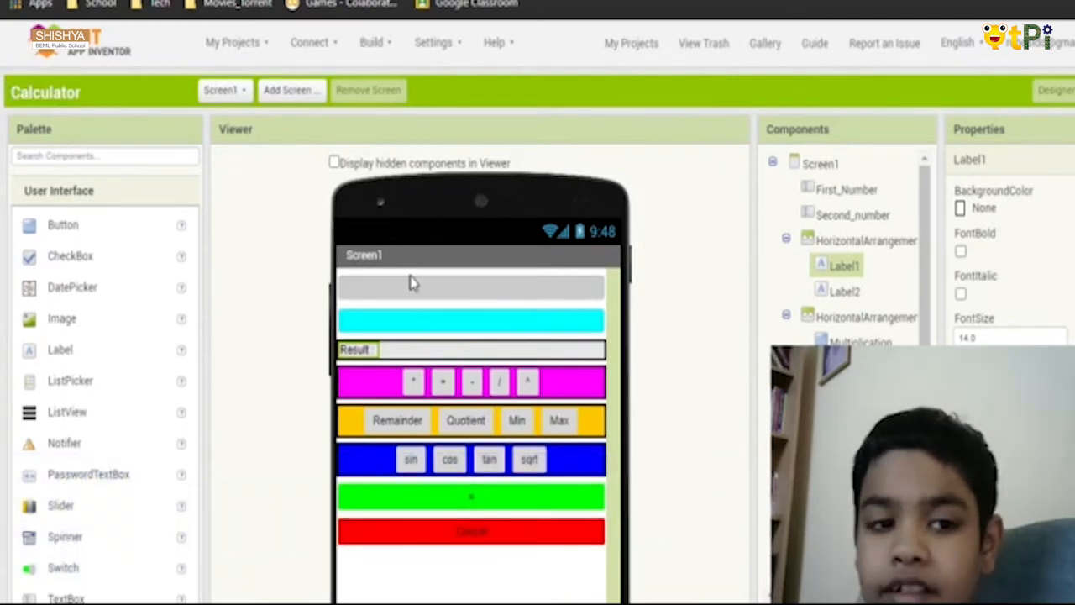
Select the first number box and multiplication button, then view the Minimum and Subtraction handlers
left_click(470, 321)
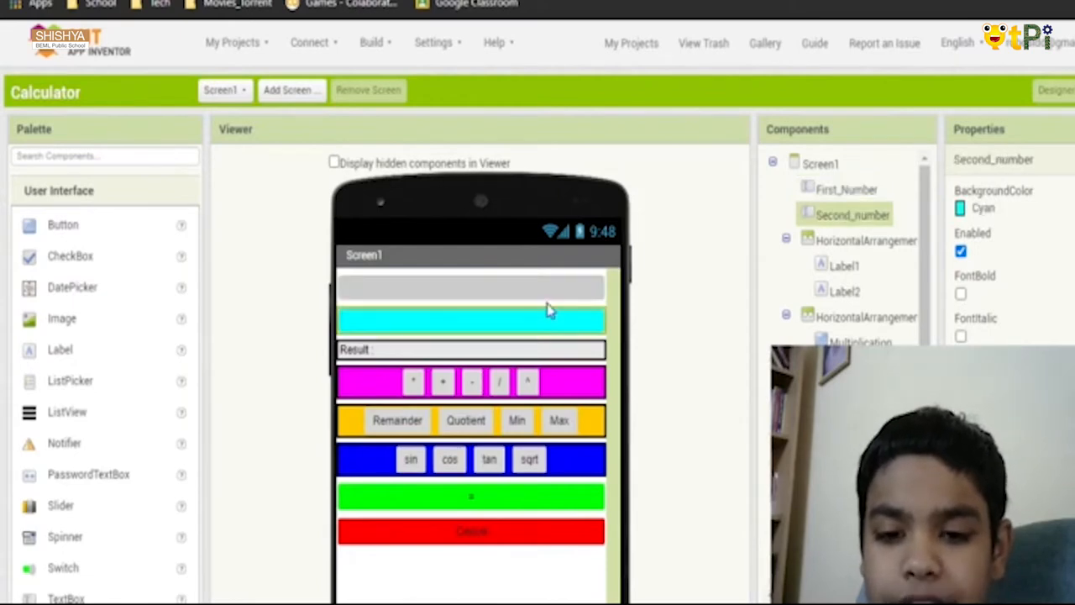
mouse_move(526, 321)
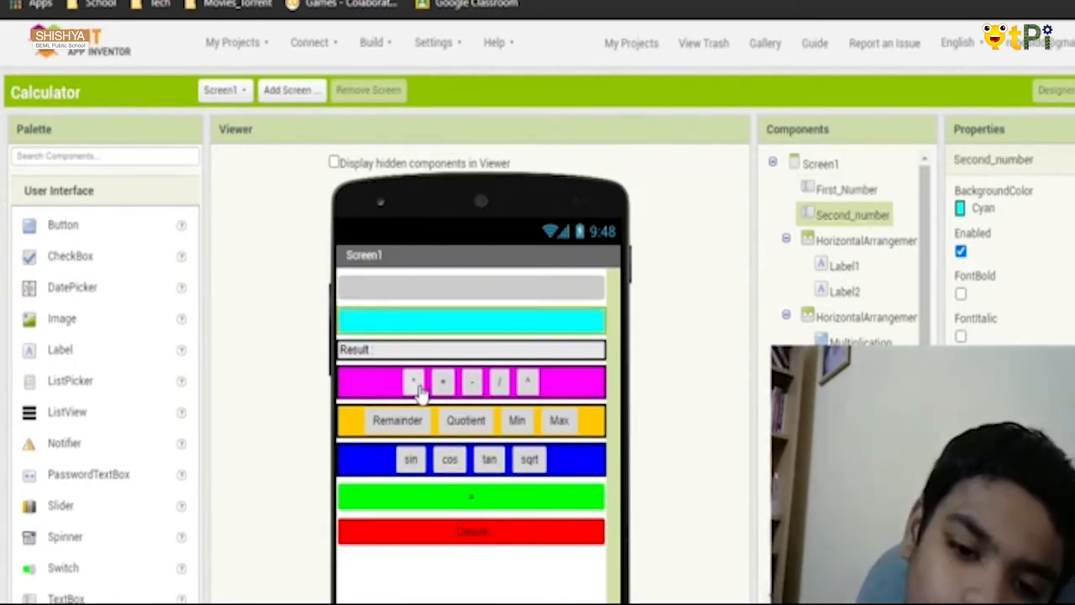
left_click(415, 380)
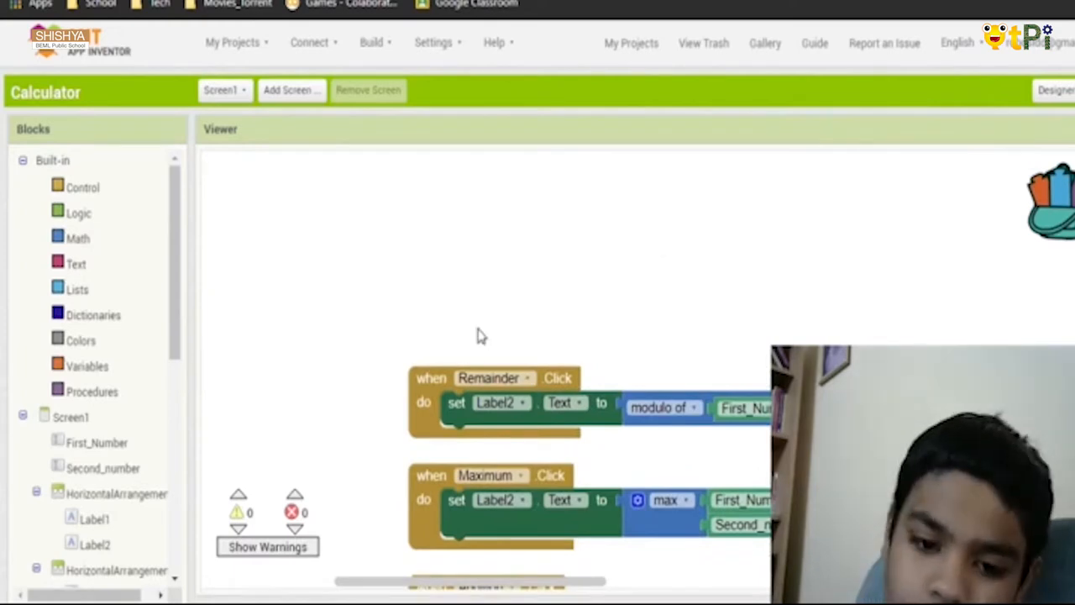
scroll("down", 3)
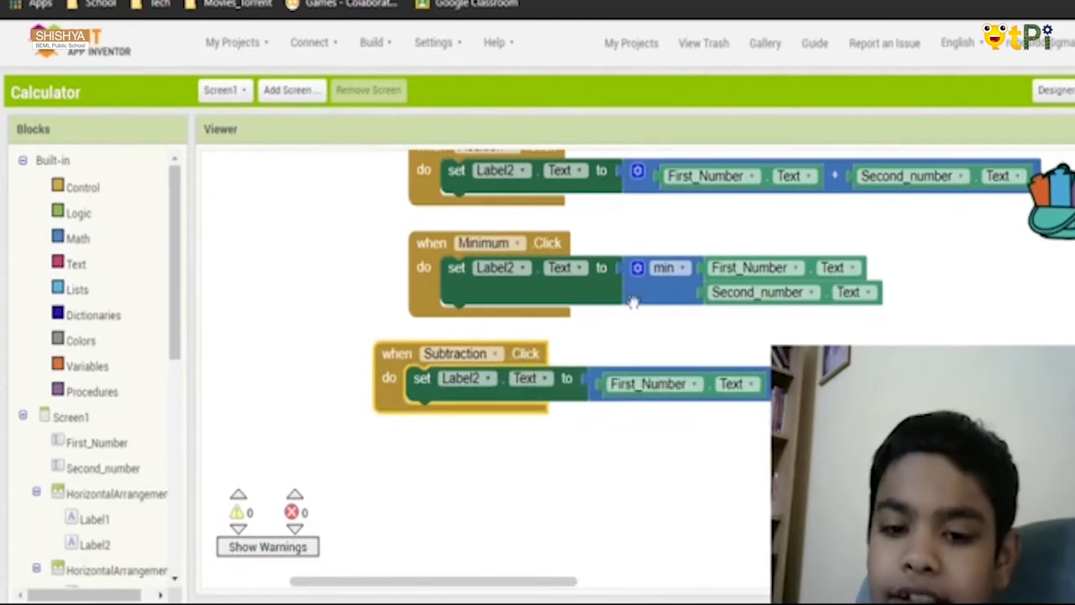
left_click(1055, 90)
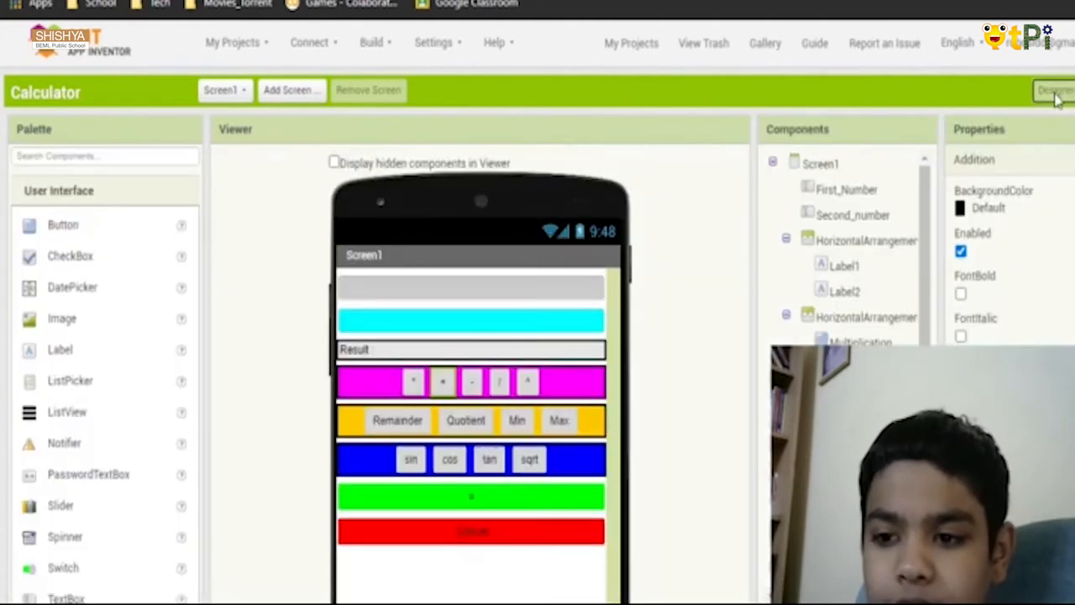
left_click(1051, 99)
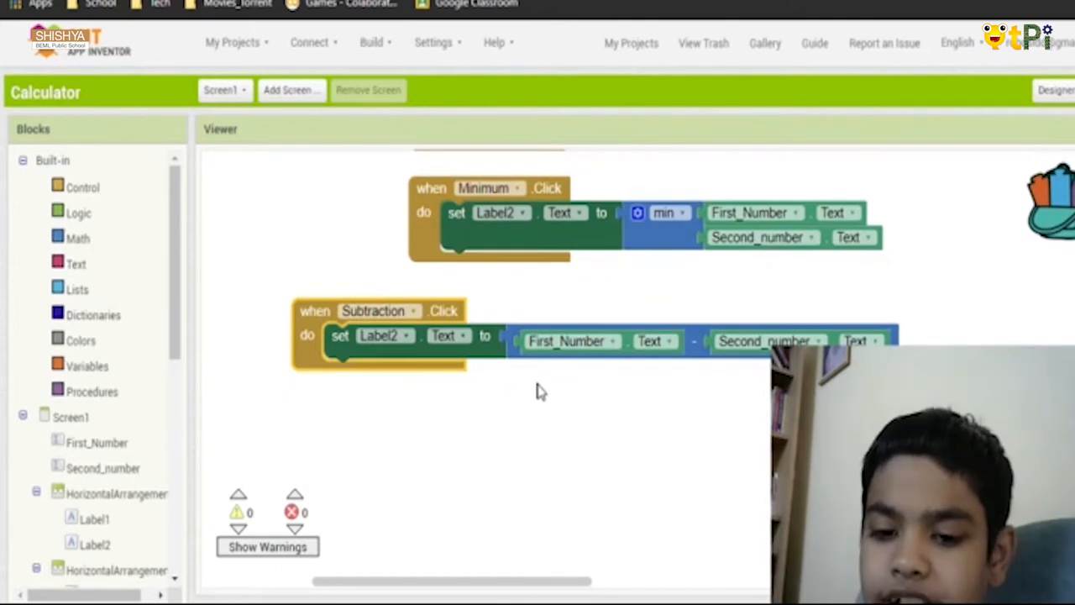
mouse_move(1050, 116)
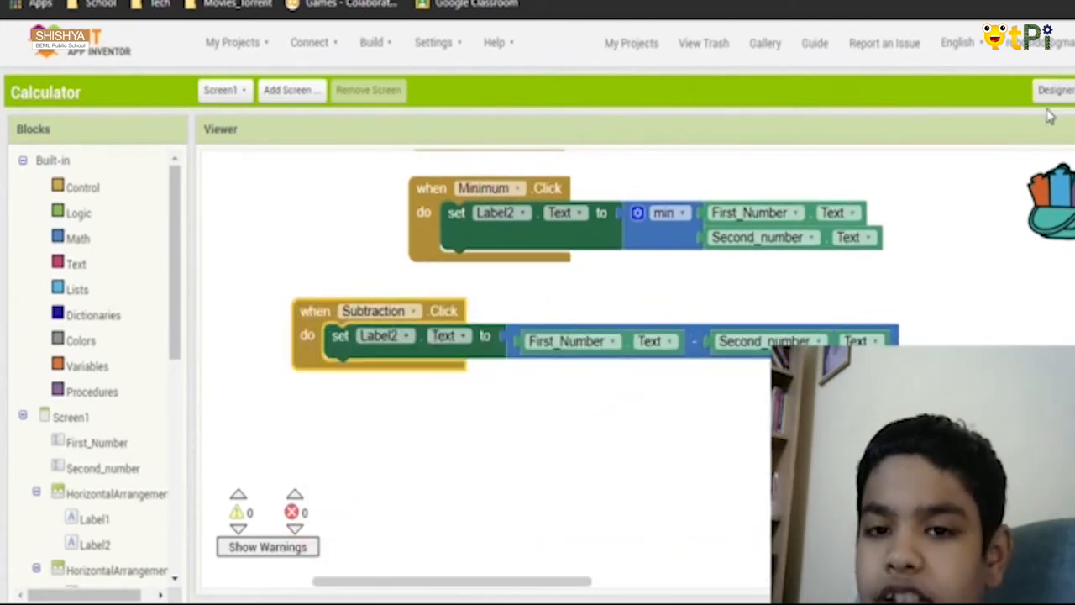
mouse_move(1033, 156)
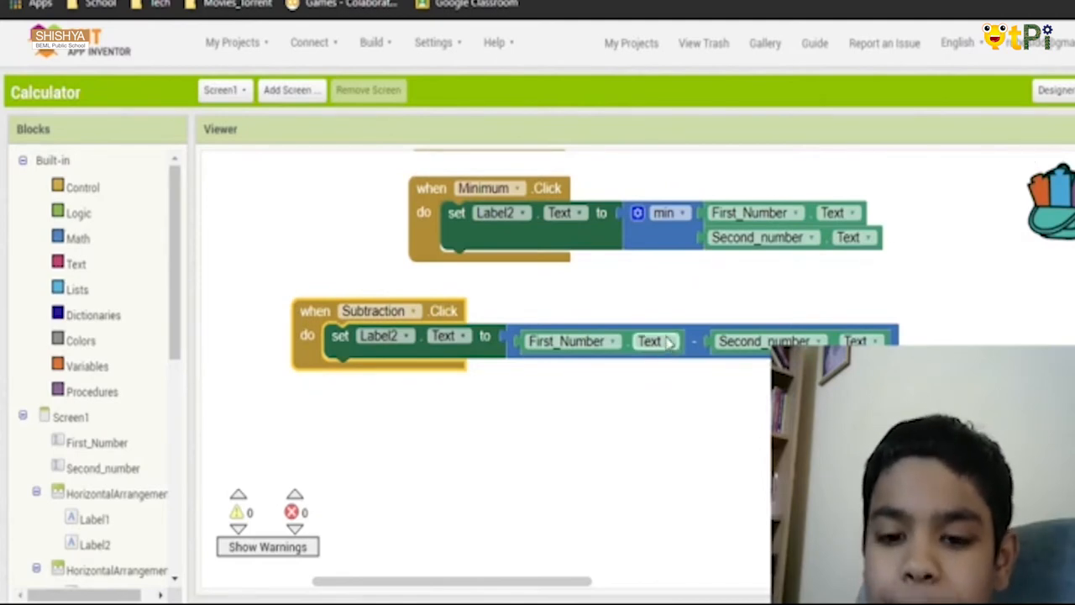
Inspect the Second_number text box and Label2 result label properties in the Designer
left_click(1065, 91)
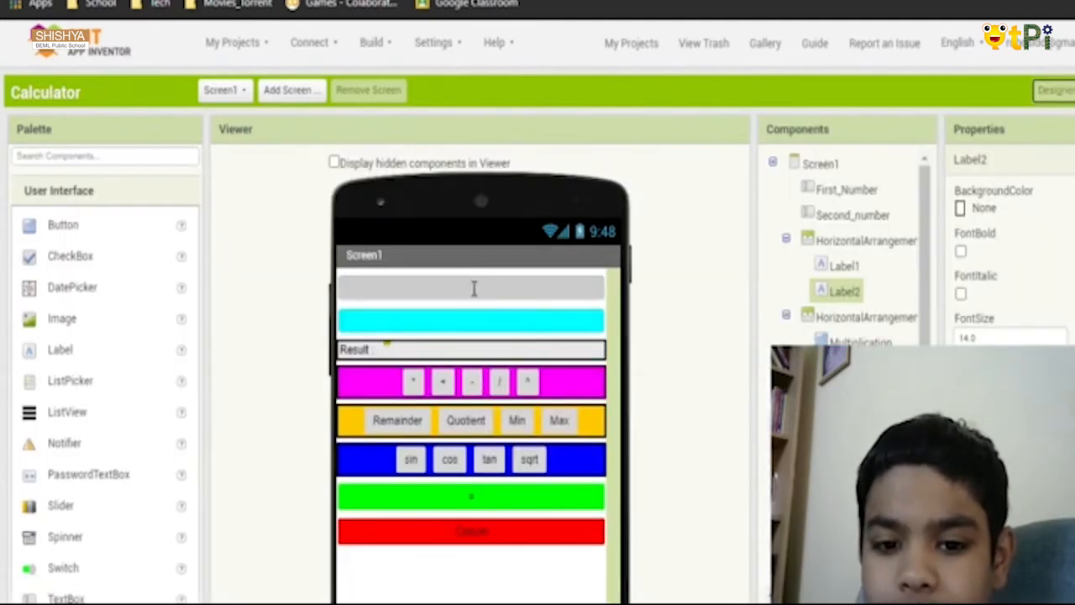
left_click(844, 215)
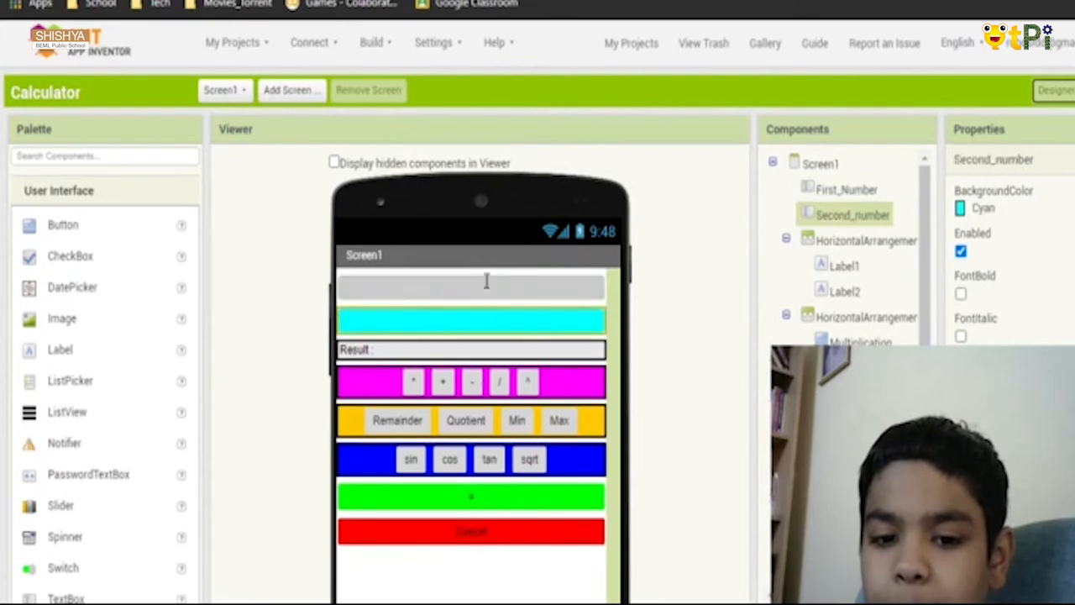
left_click(842, 291)
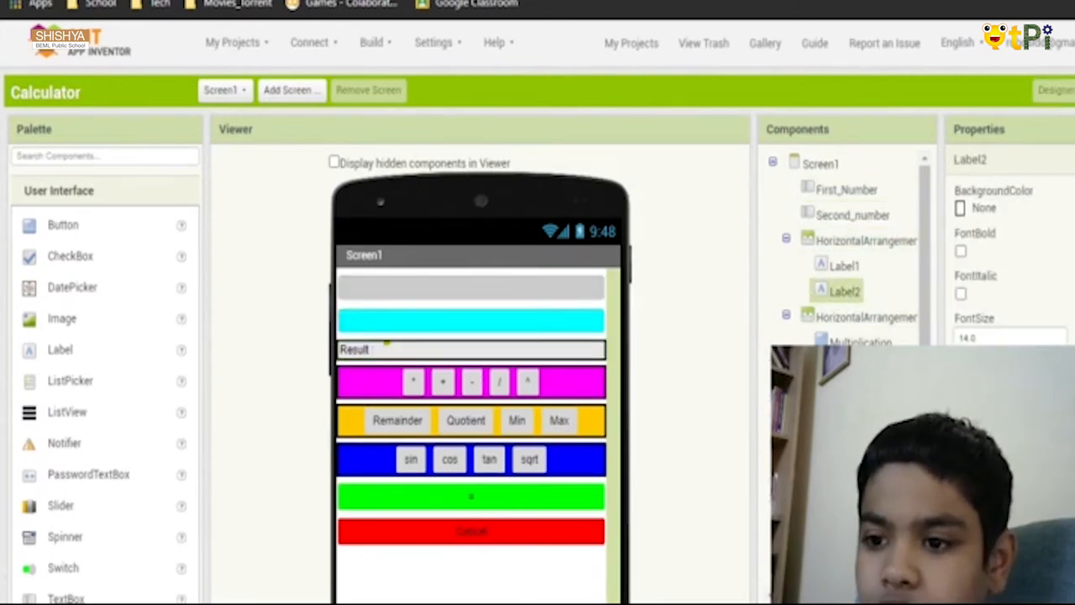
left_click(1064, 91)
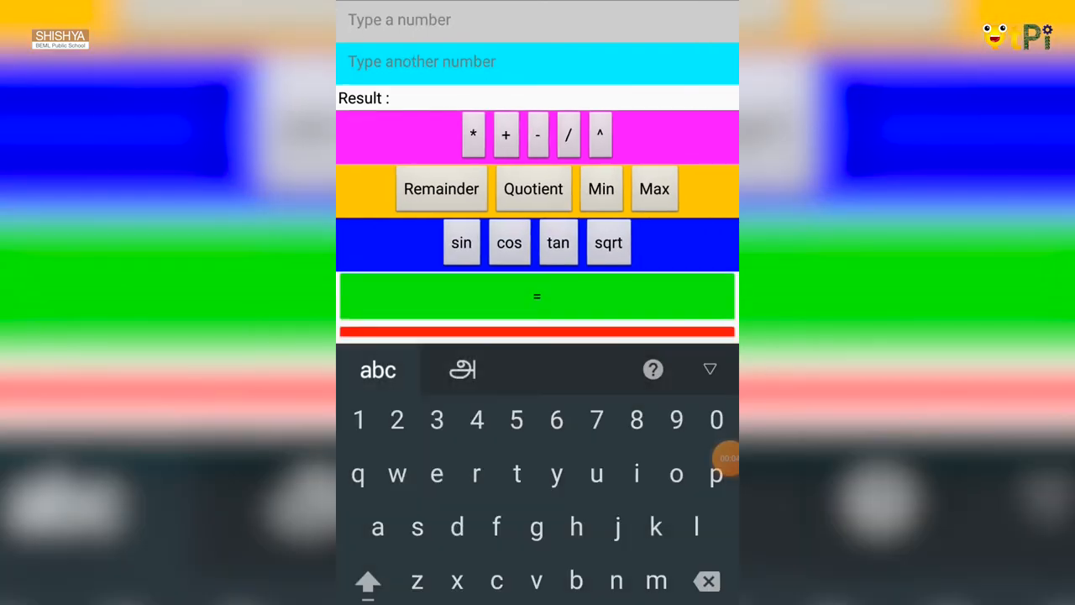
Compute 56 + 35 = 91 with the + button, then clear all fields with Cancel
left_click(397, 420)
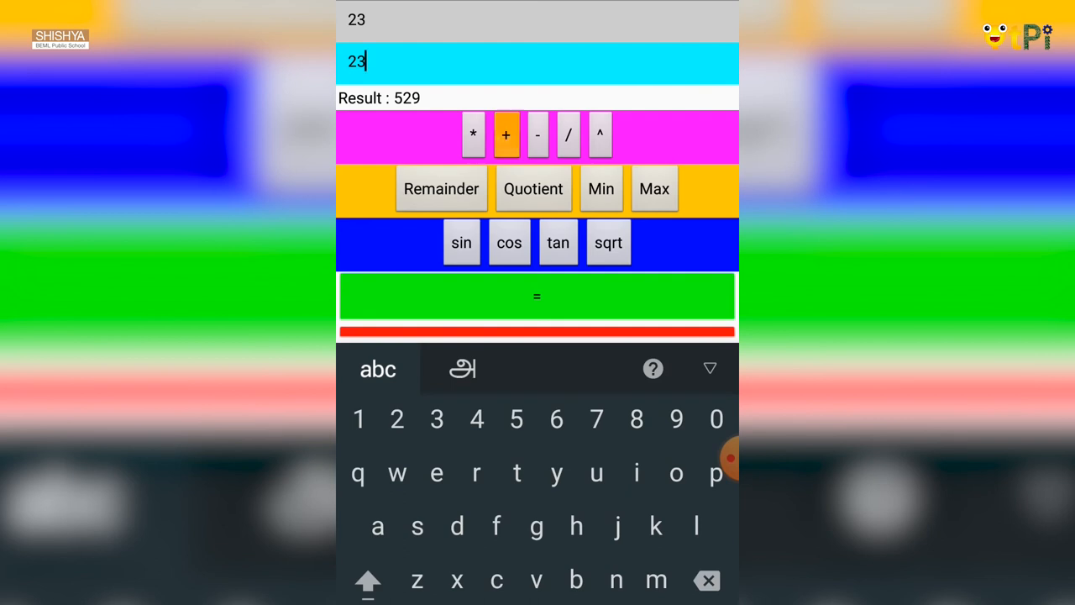
left_click(536, 135)
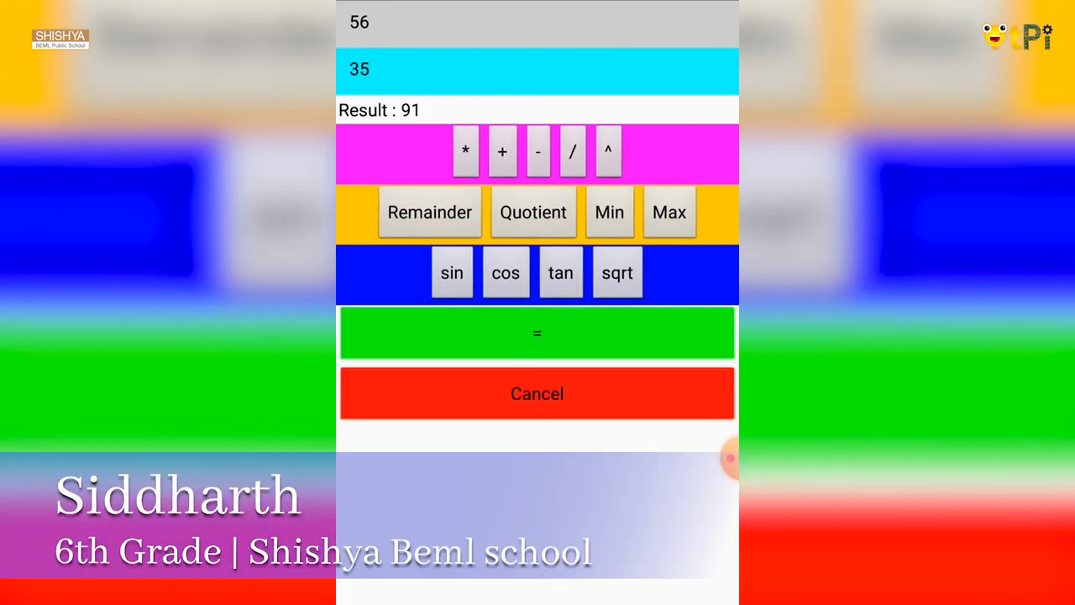
left_click(536, 393)
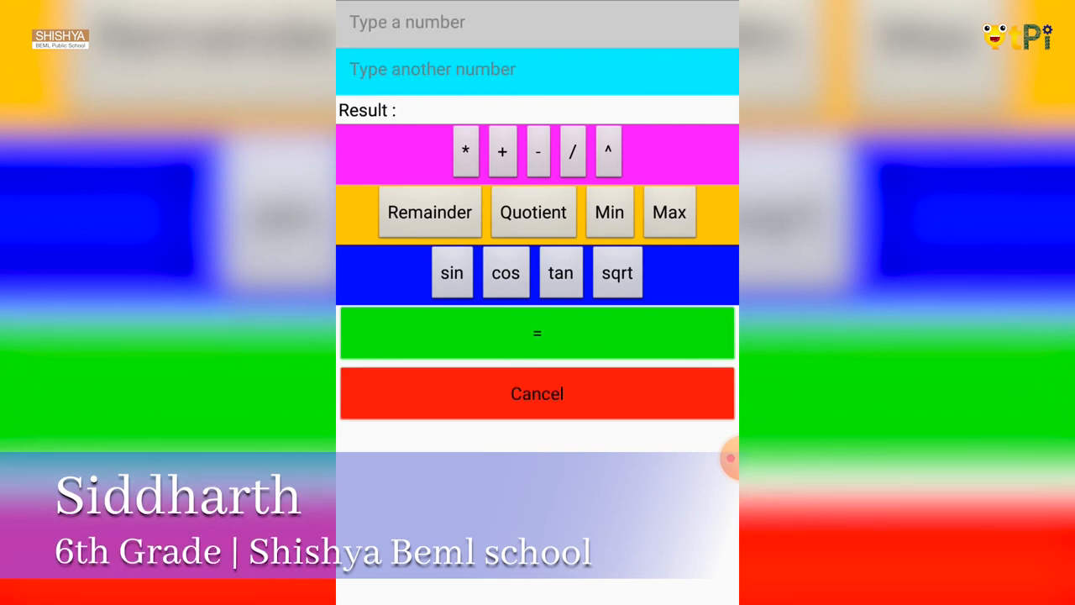